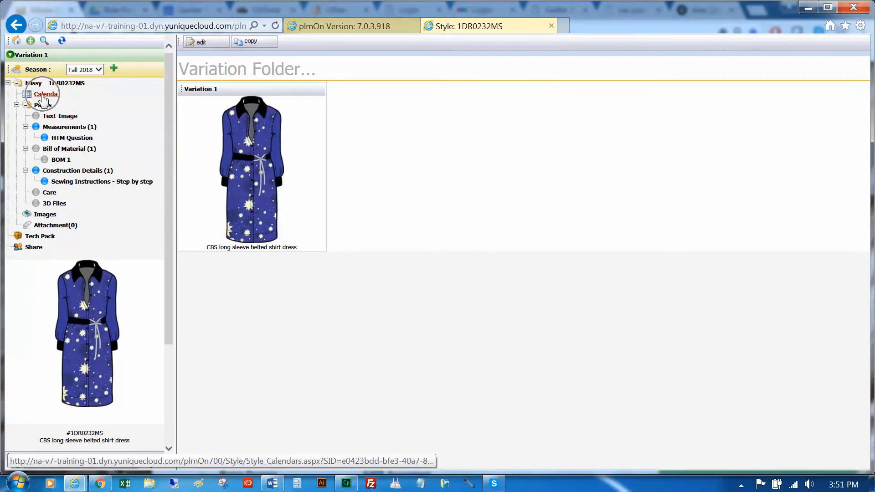
Leave the dress style via Calendar and show the Home page's Style Change Log Summary Report.
click(46, 94)
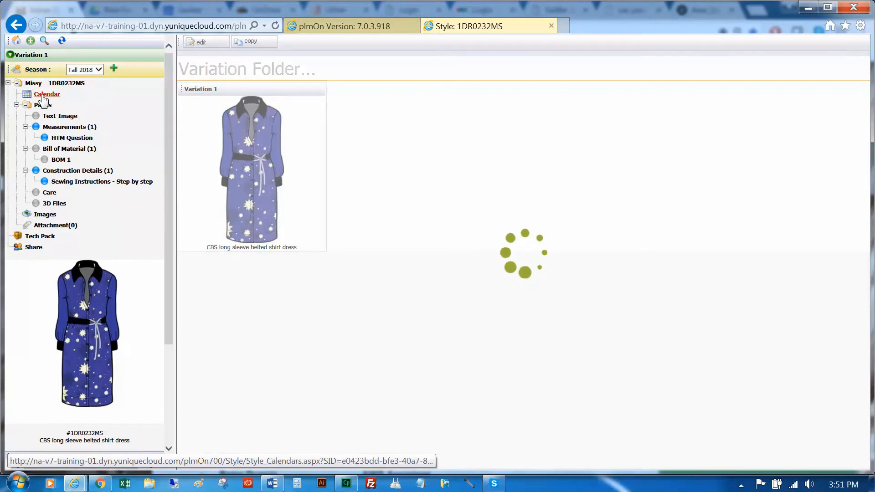
click(46, 94)
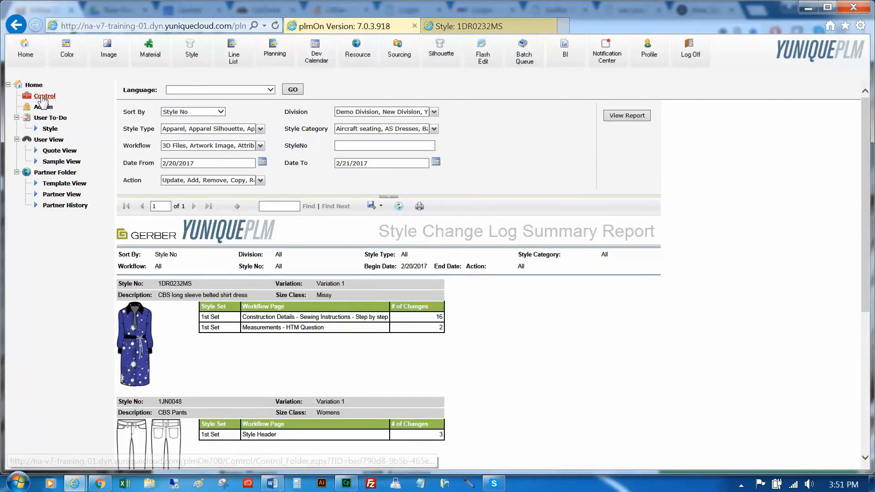
Navigate Control > Workflows > Dev. Workflow to list the 35 development workflow templates.
click(43, 96)
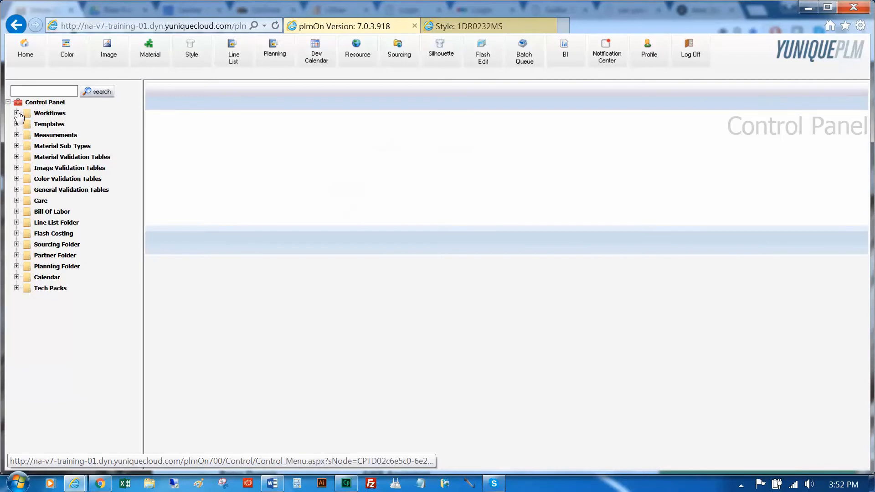
click(16, 113)
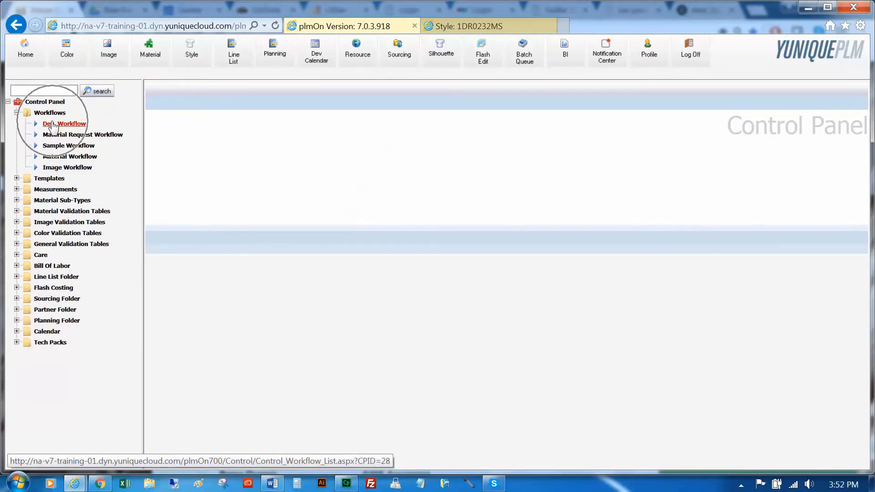
click(64, 123)
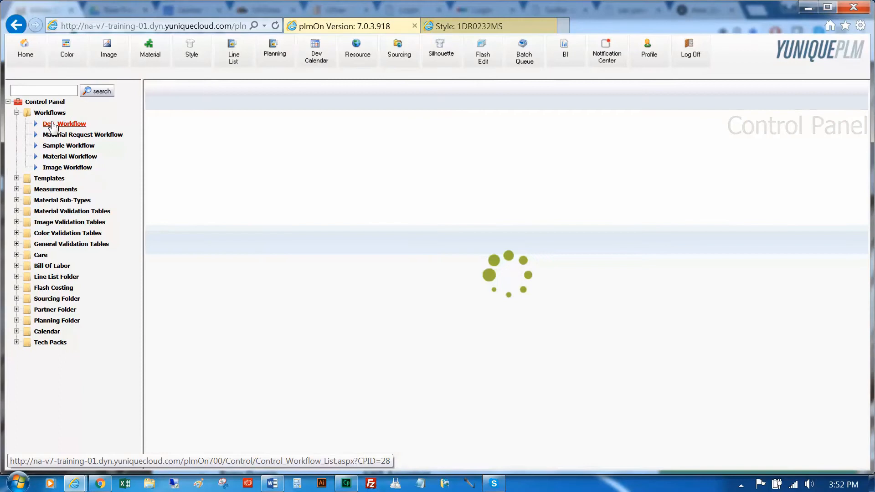
click(64, 123)
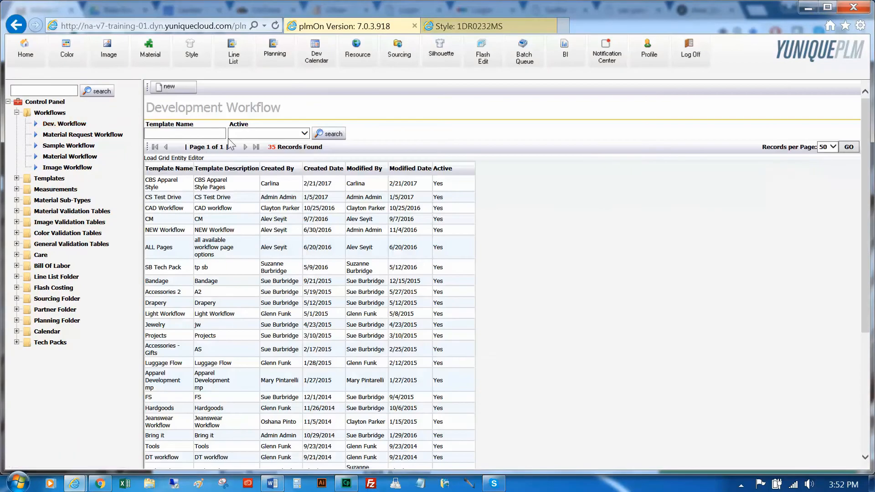
Filter templates by name 'CBS' and open the CBS Apparel Style template.
click(185, 133)
text(CBS)
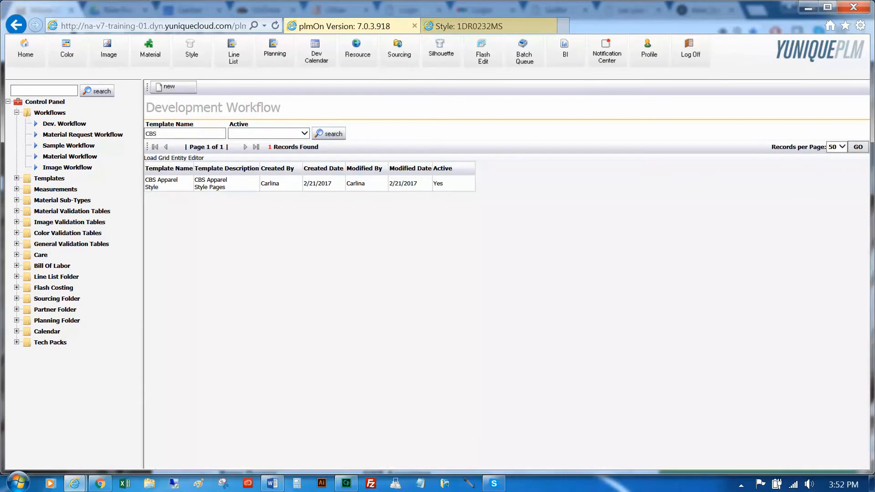
click(211, 183)
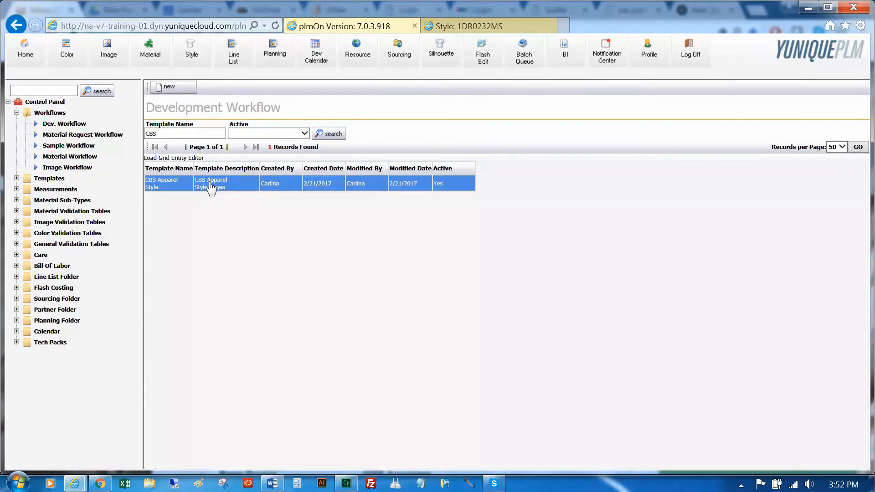
double_click(167, 183)
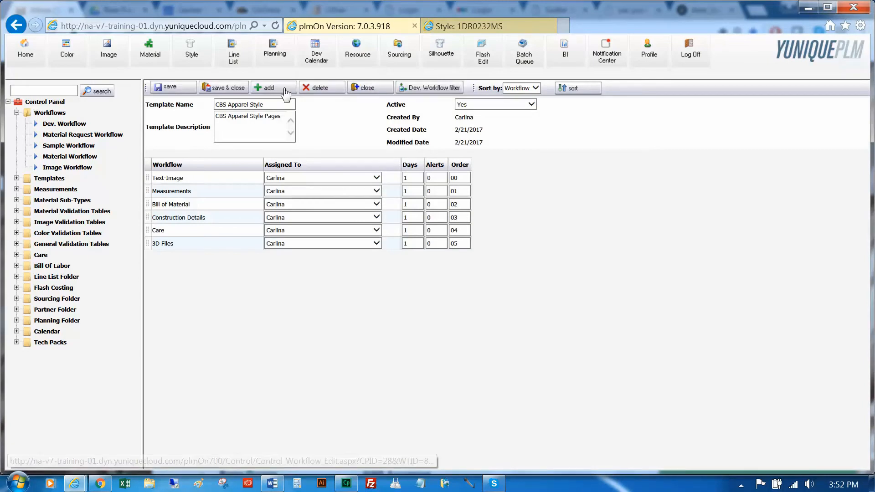
Add Design Detail to the selected pages, move it up after Construction Details, and save.
click(268, 87)
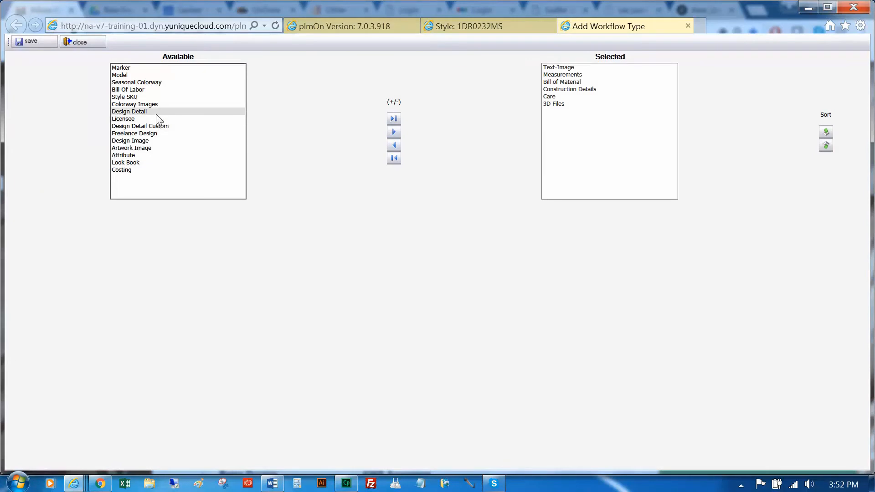
click(129, 111)
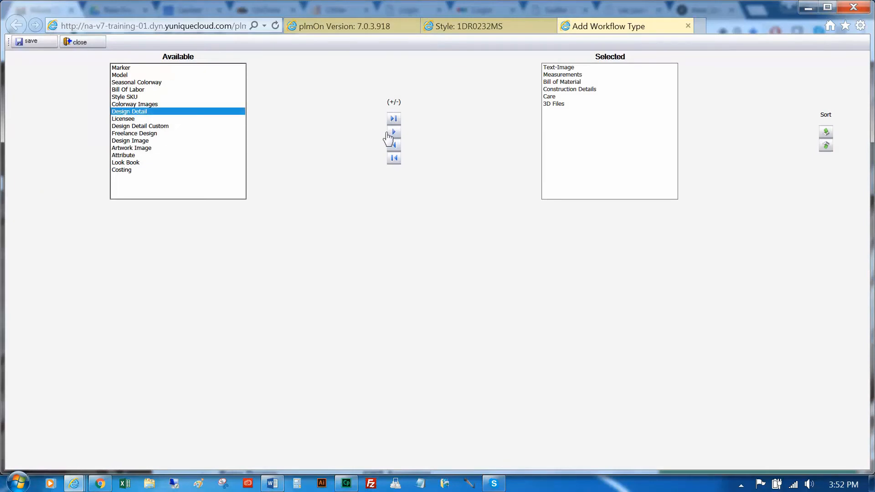
click(394, 132)
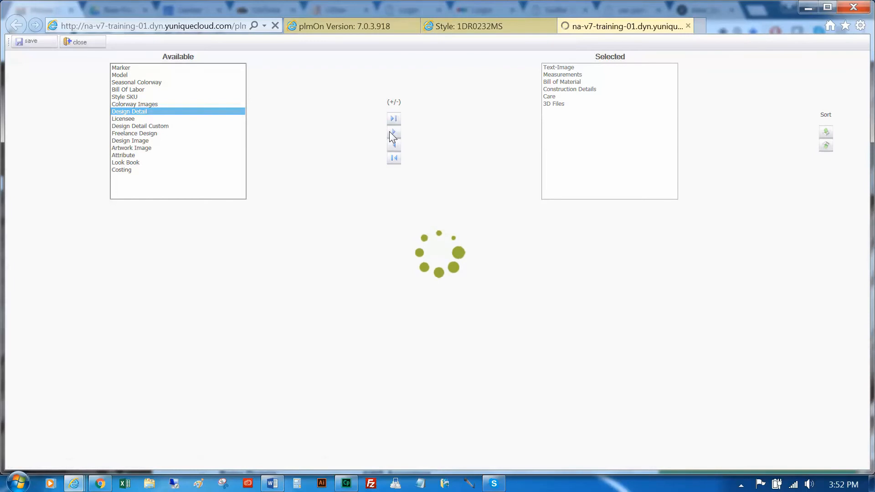
click(394, 133)
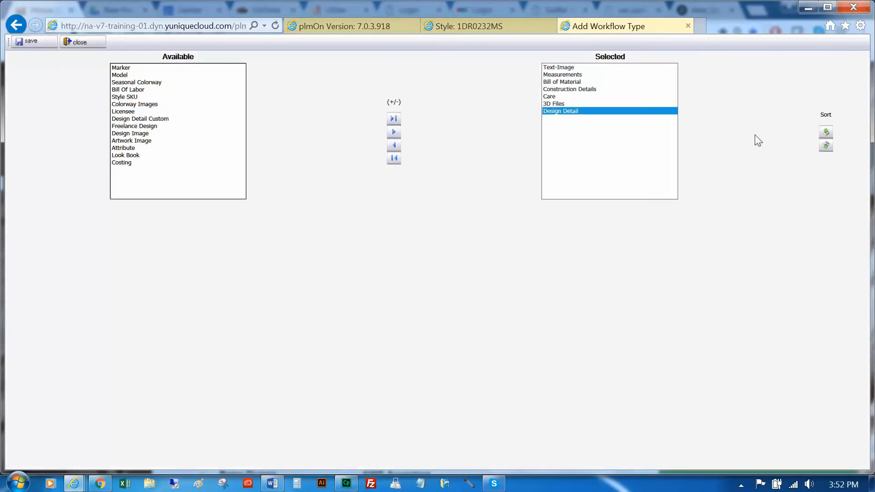
click(826, 133)
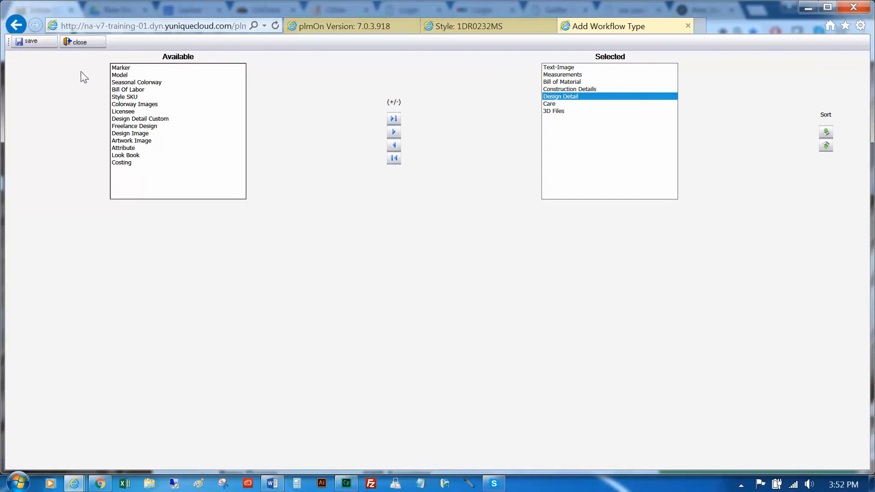
click(31, 41)
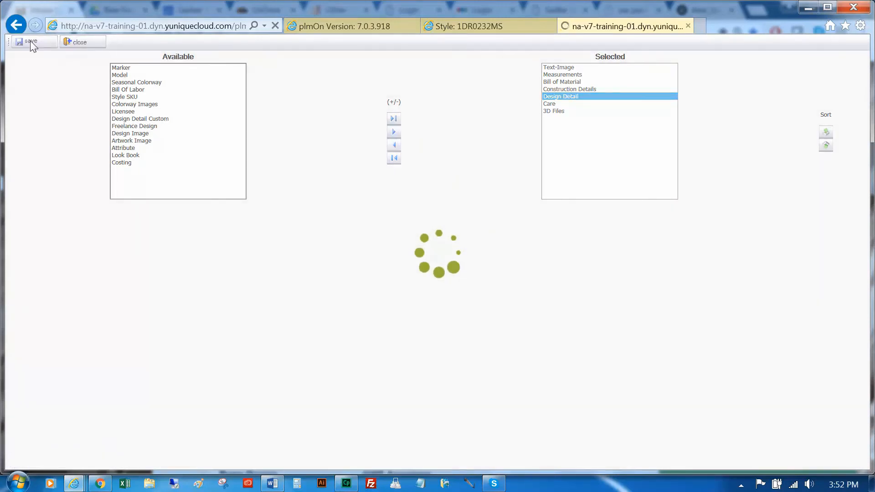
Close the add-page window, then save and close the CBS Apparel Style template.
click(31, 41)
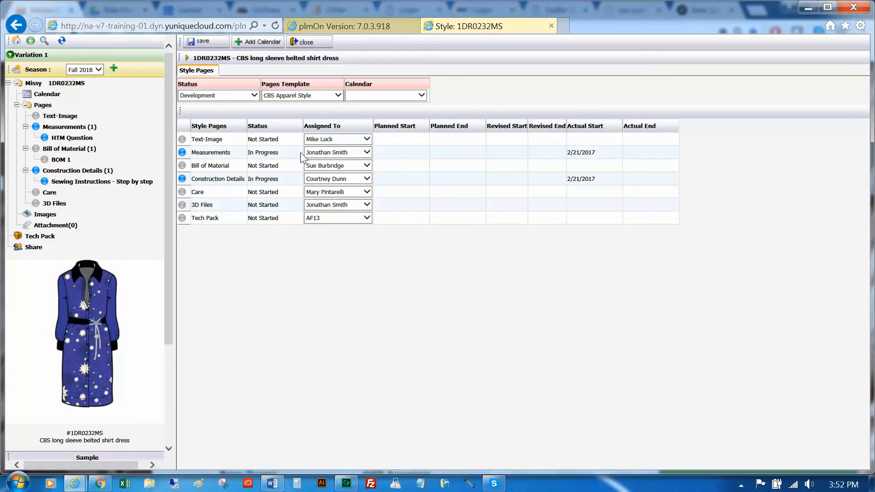
click(347, 25)
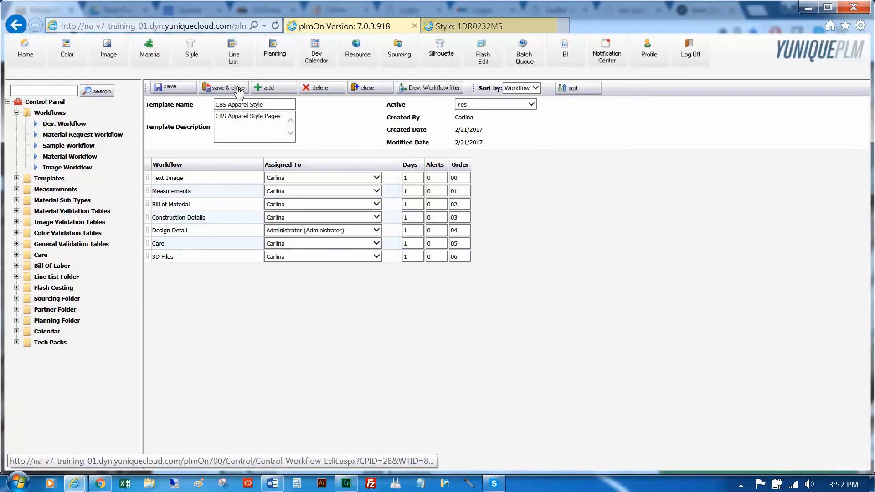
click(224, 88)
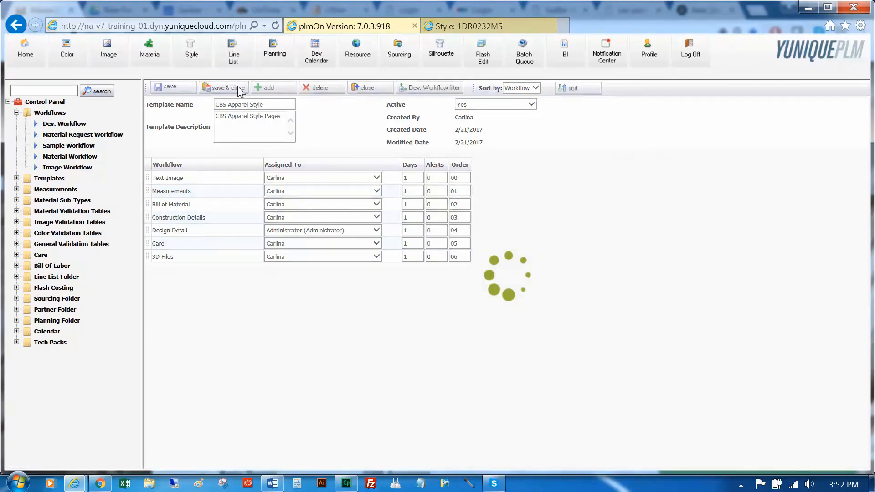
click(222, 87)
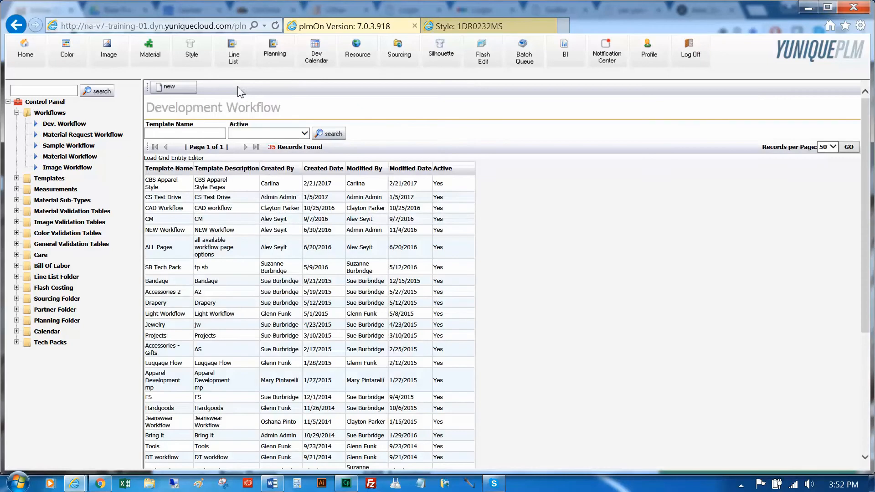
Return to style 1DR0232MS's workflow pages.
click(481, 26)
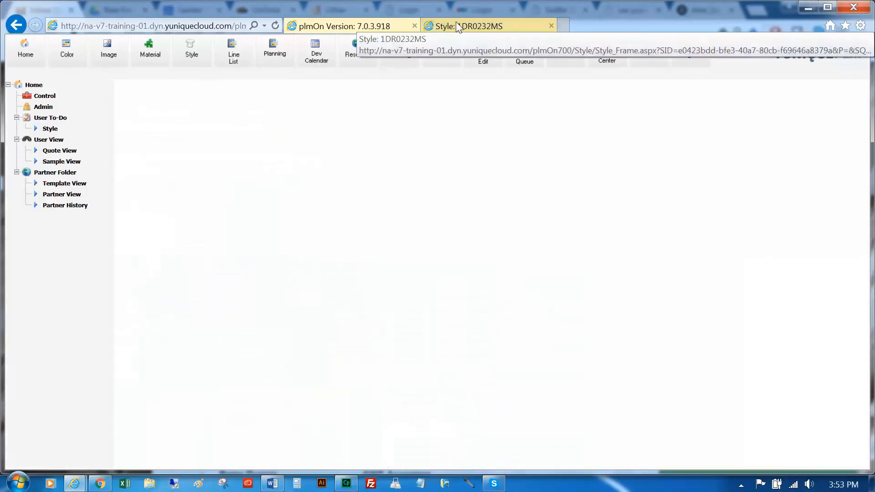
click(486, 25)
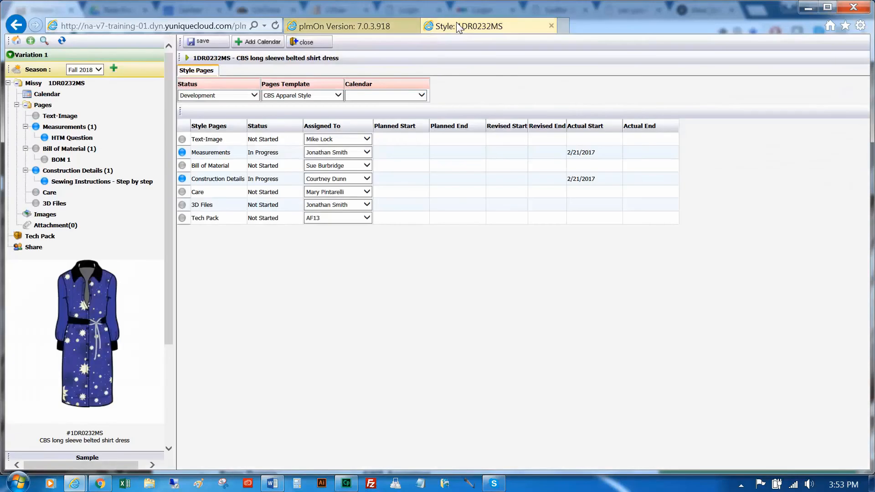